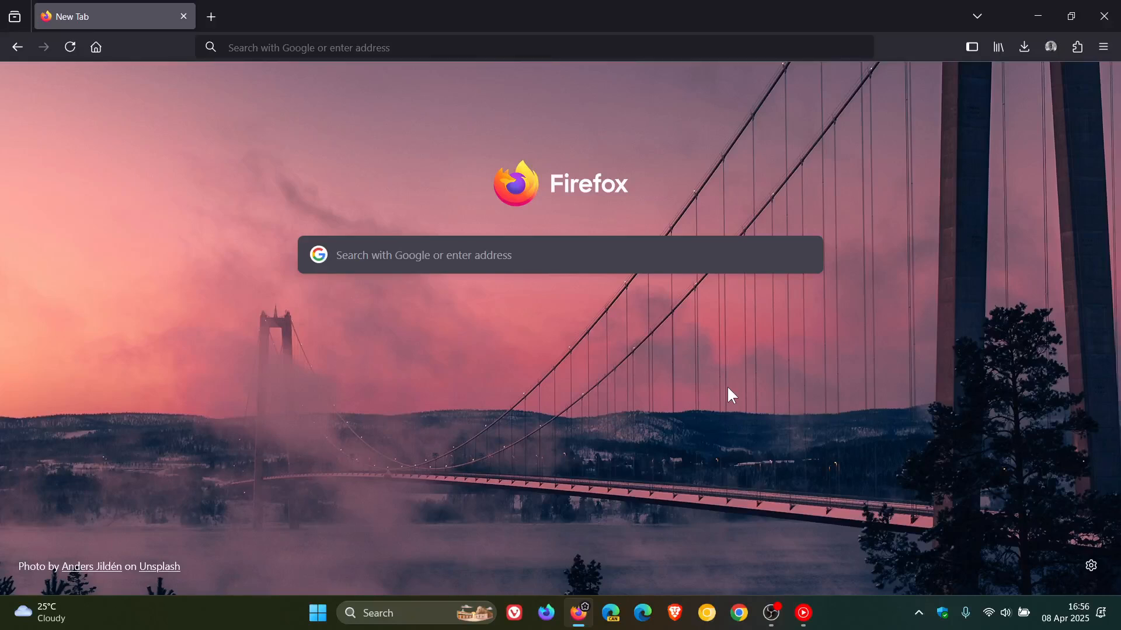
{"action": "mouse_move", "coordinate": [828, 356]}
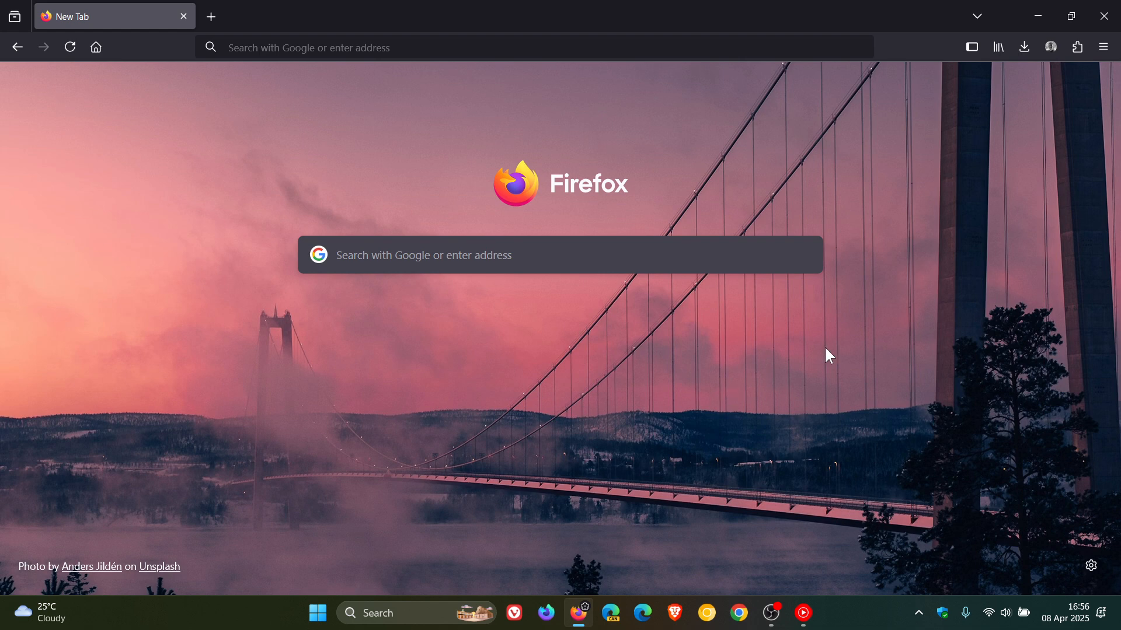
{"action": "mouse_move", "coordinate": [759, 353]}
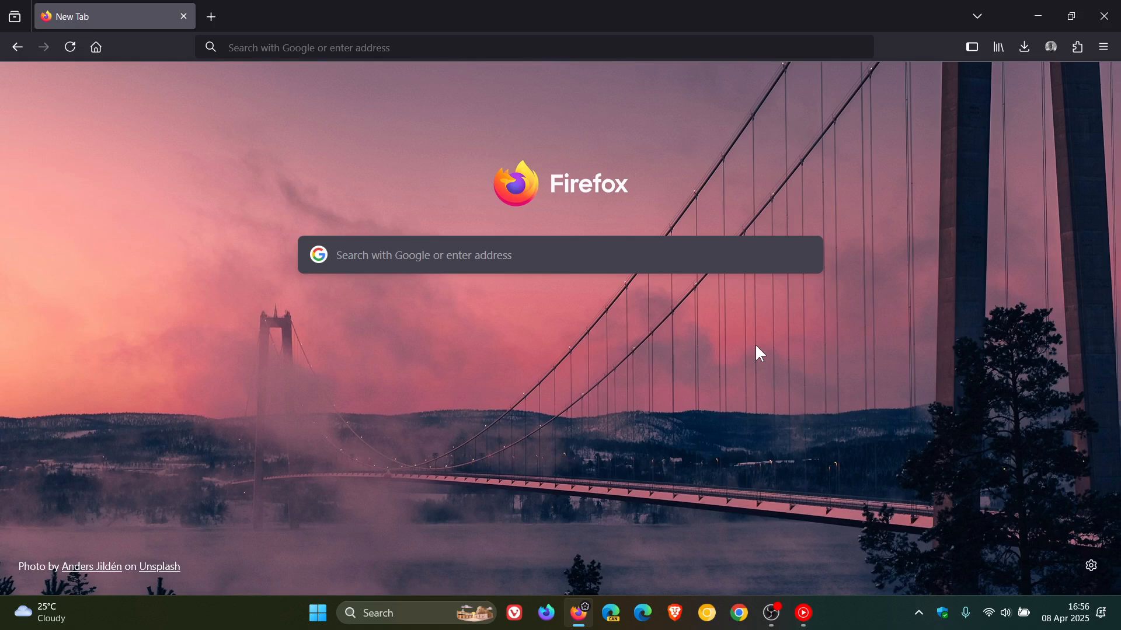
{"action": "mouse_move", "coordinate": [1107, 623]}
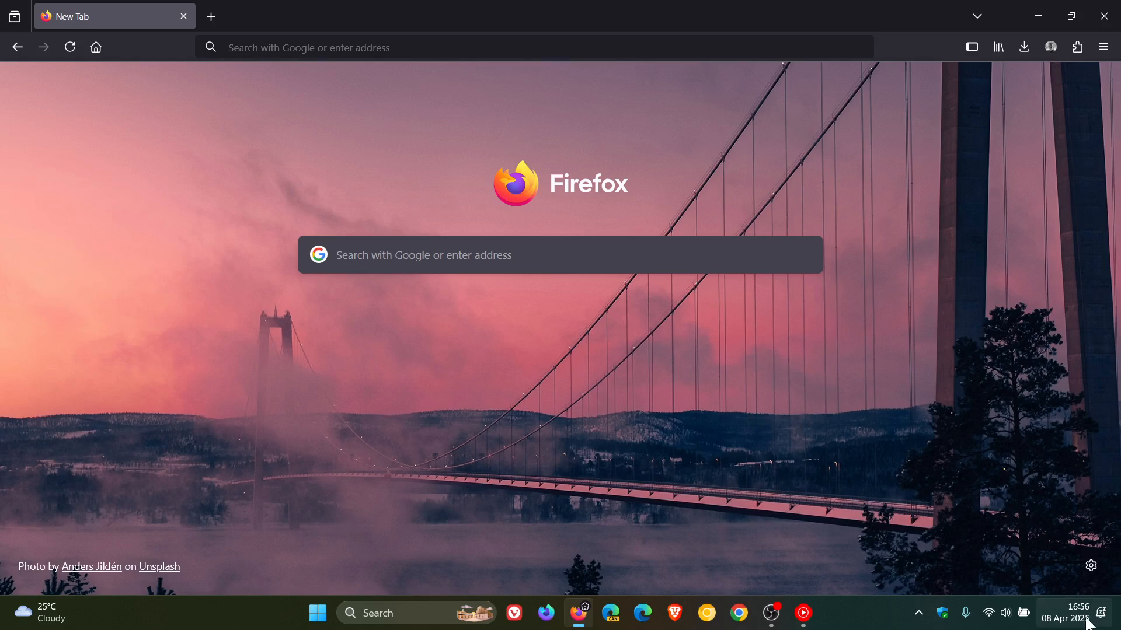
{"action": "mouse_move", "coordinate": [838, 389]}
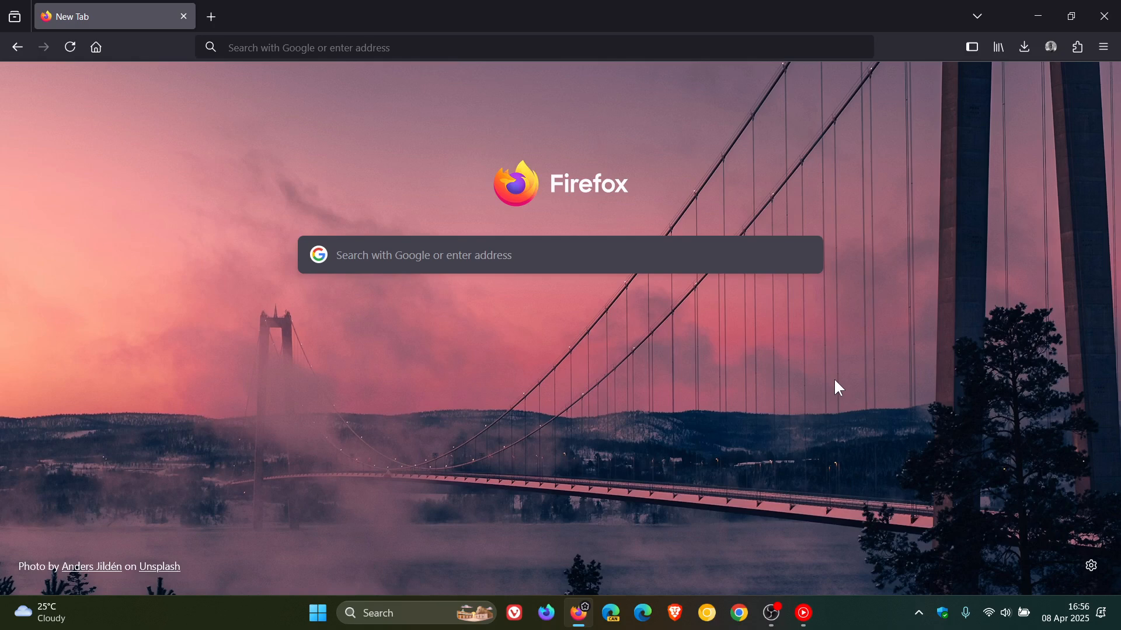
{"action": "mouse_move", "coordinate": [364, 140]}
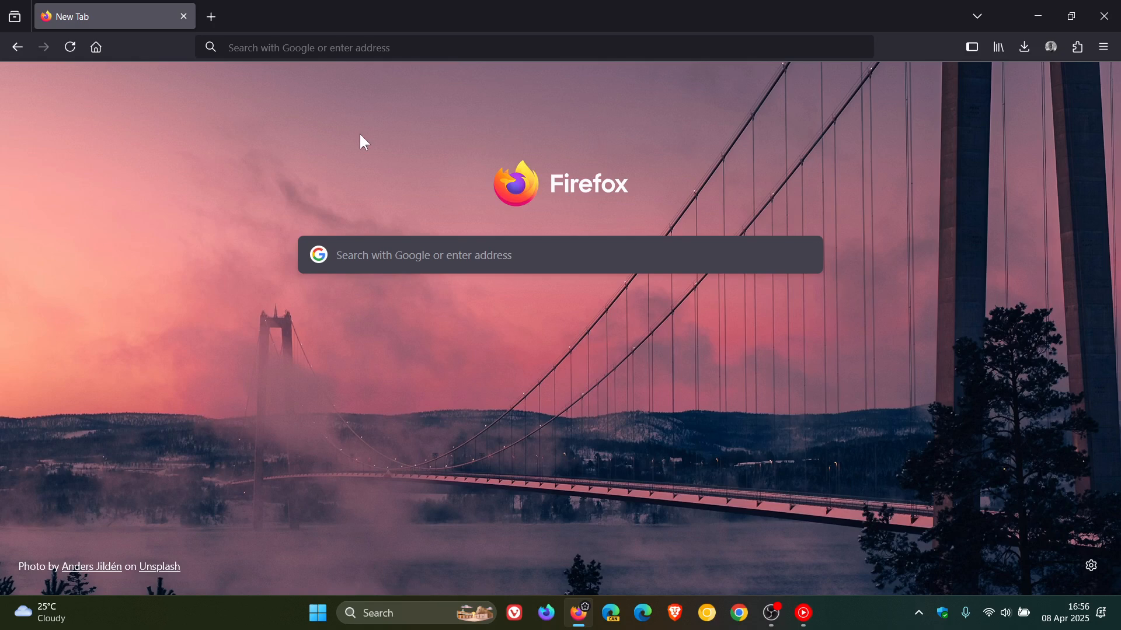
{"action": "mouse_move", "coordinate": [770, 394]}
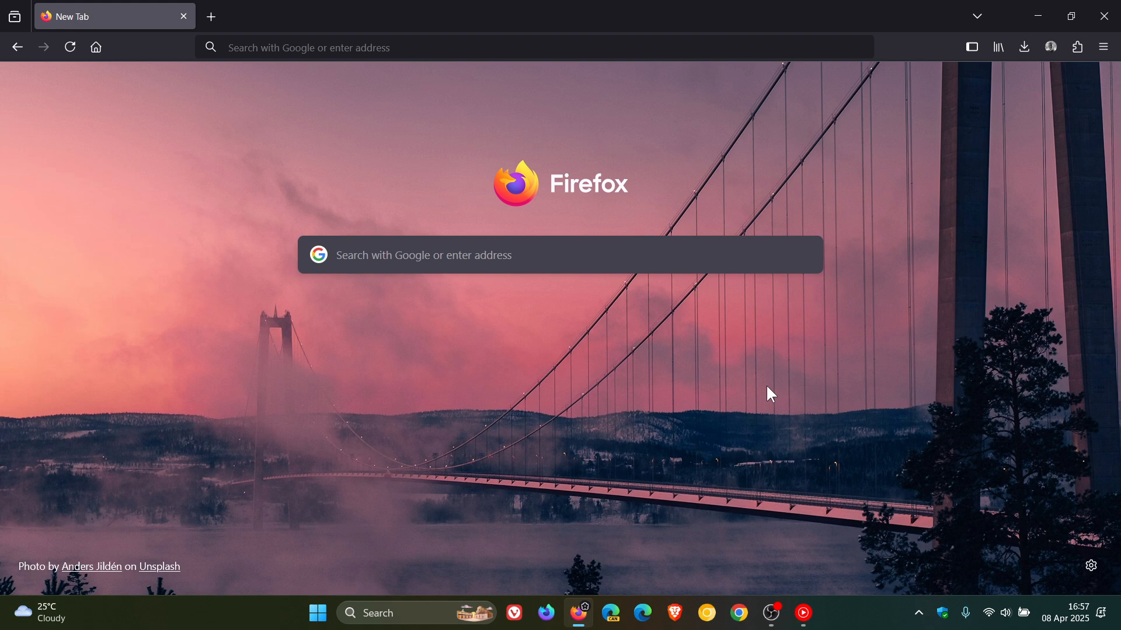
{"action": "mouse_move", "coordinate": [1051, 523]}
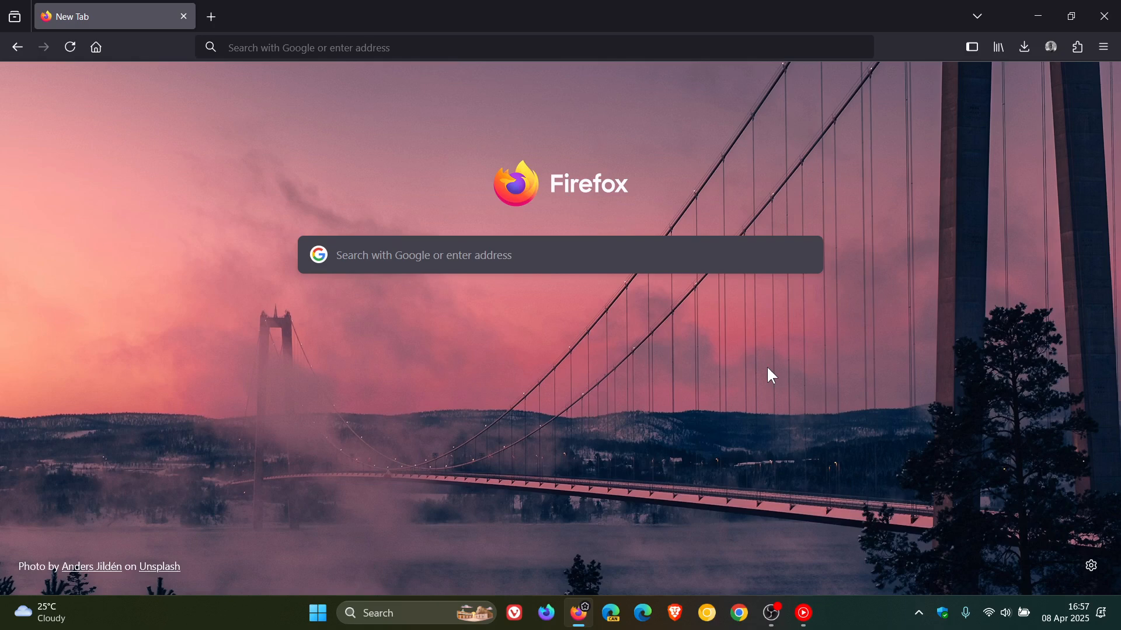
{"action": "mouse_move", "coordinate": [908, 394]}
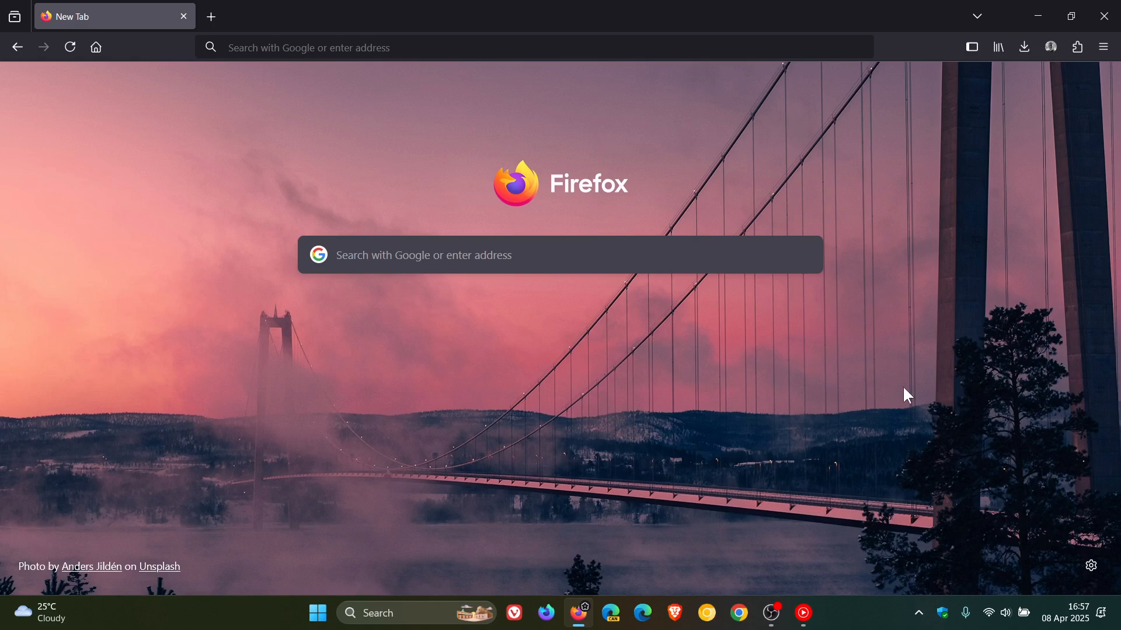
Open About Mozilla Firefox from the menu to check version 137.0.1 (64-bit) and update status.
{"action": "left_click", "coordinate": [1102, 47]}
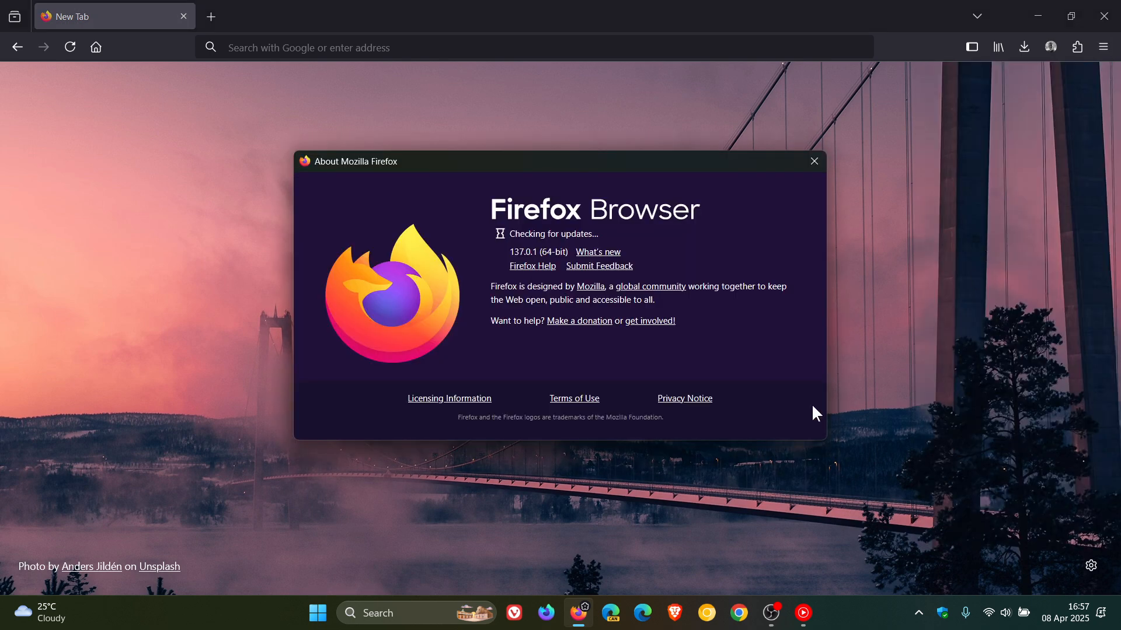
{"action": "mouse_move", "coordinate": [709, 350]}
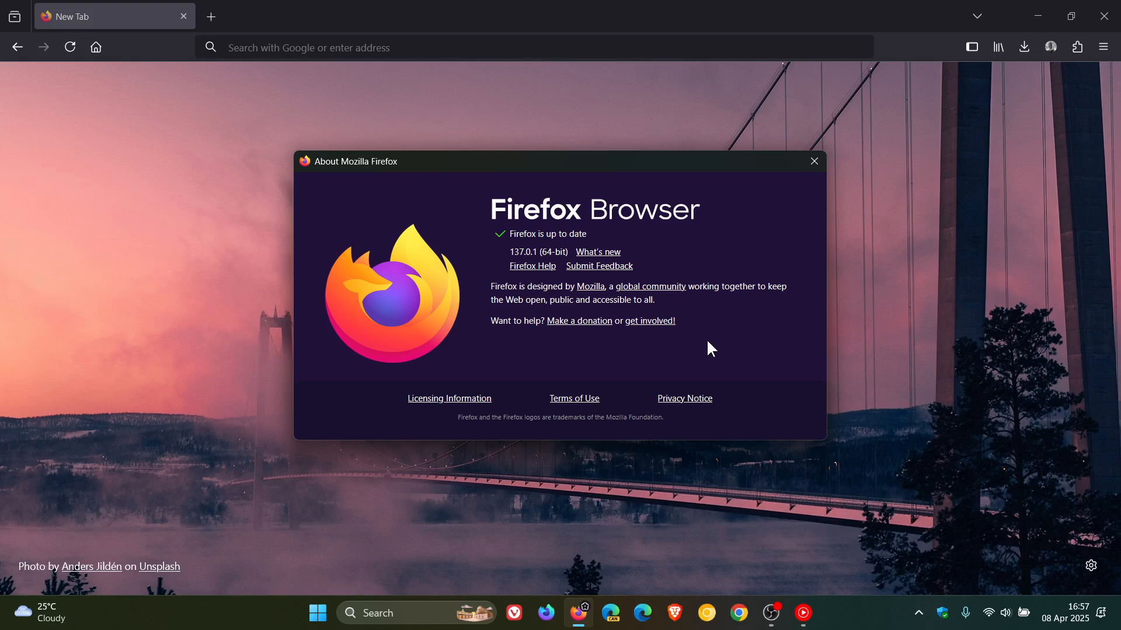
{"action": "mouse_move", "coordinate": [544, 270]}
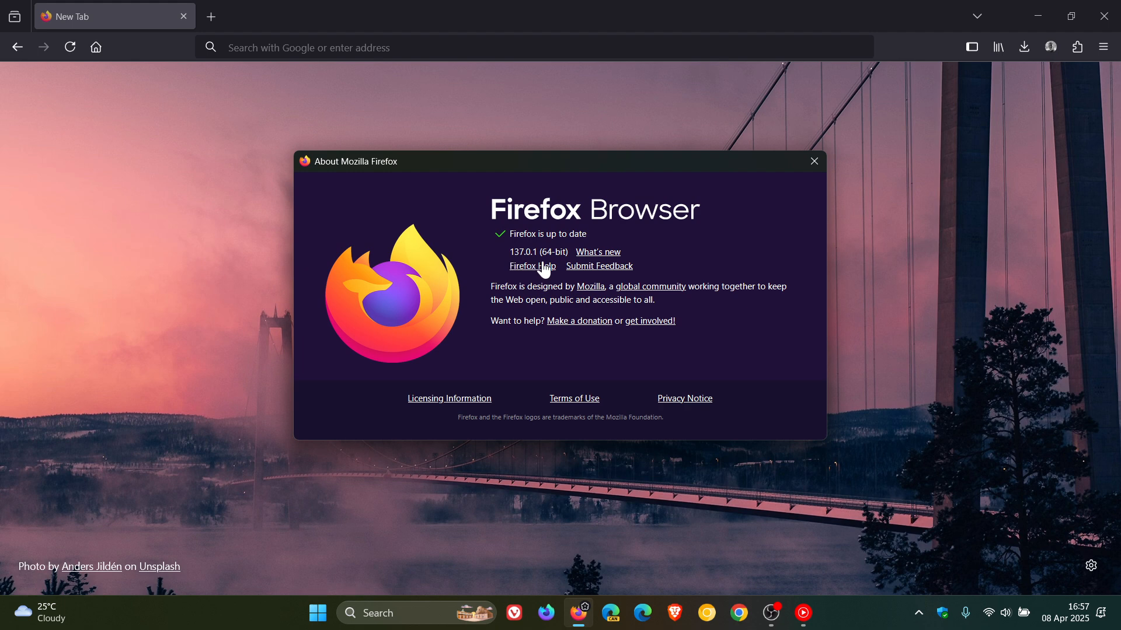
{"action": "mouse_move", "coordinate": [698, 254]}
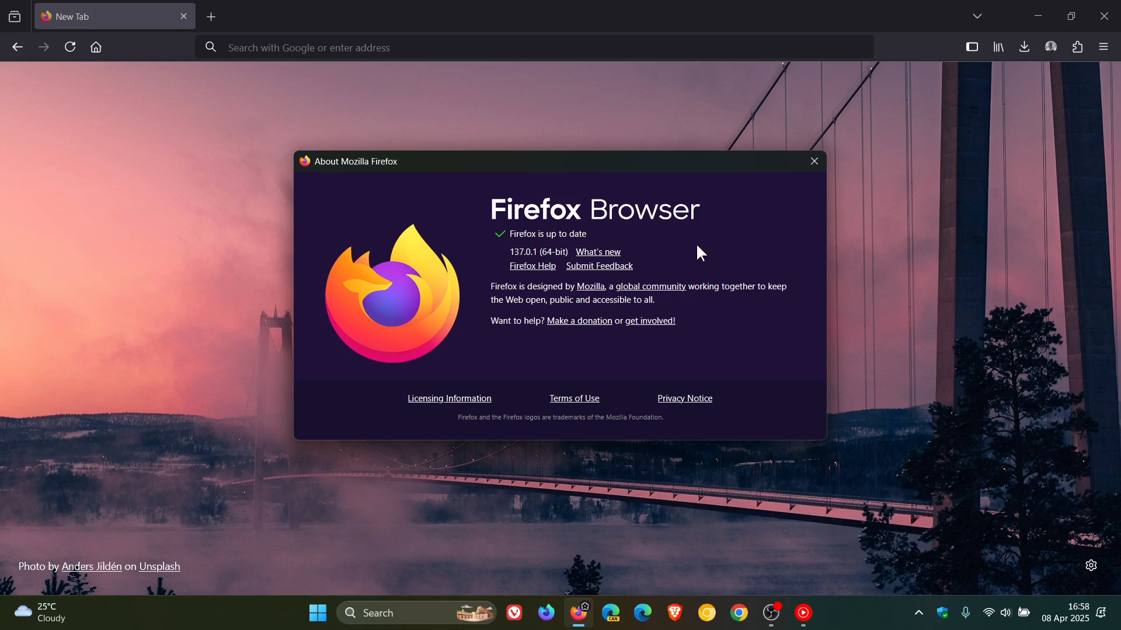
{"action": "mouse_move", "coordinate": [713, 249]}
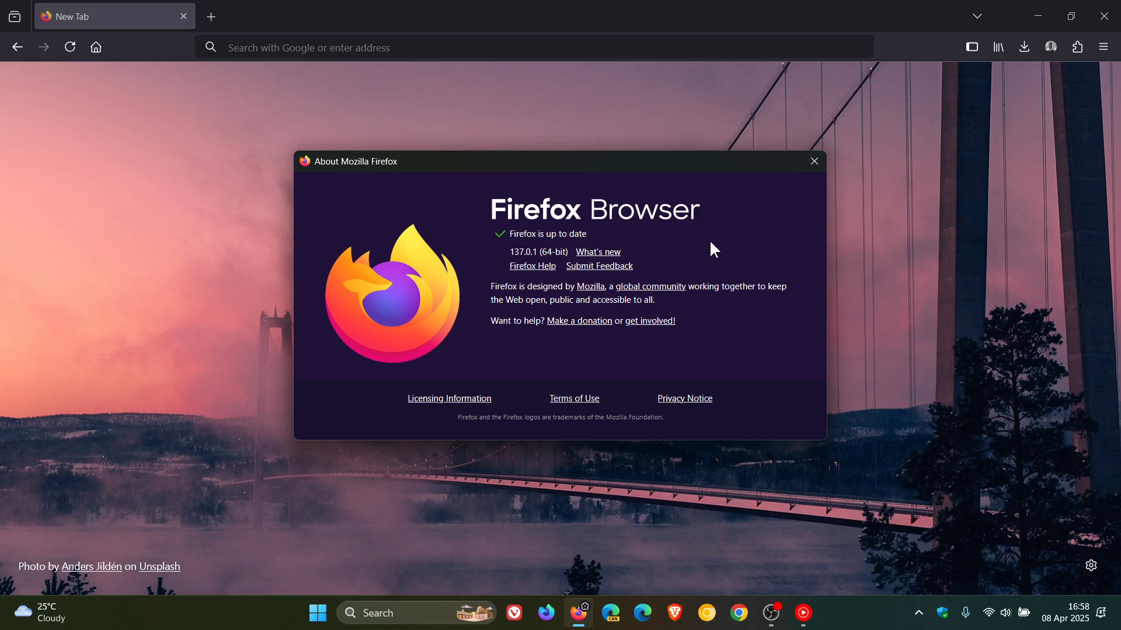
Close the About Mozilla Firefox window to return to the new tab page.
{"action": "left_click", "coordinate": [812, 161]}
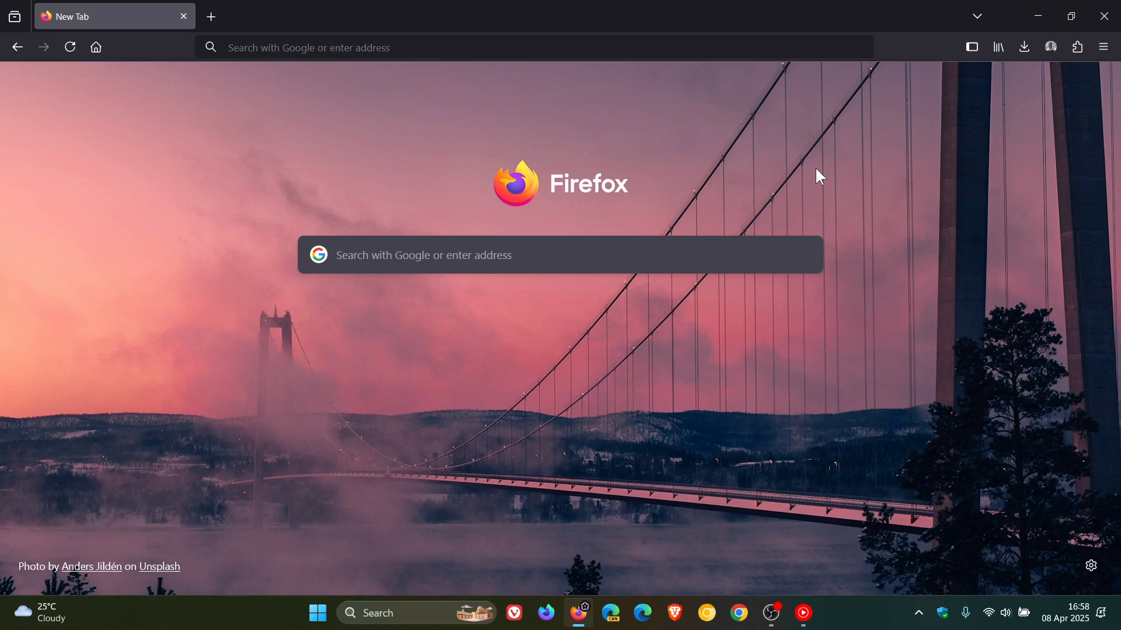
{"action": "mouse_move", "coordinate": [807, 446]}
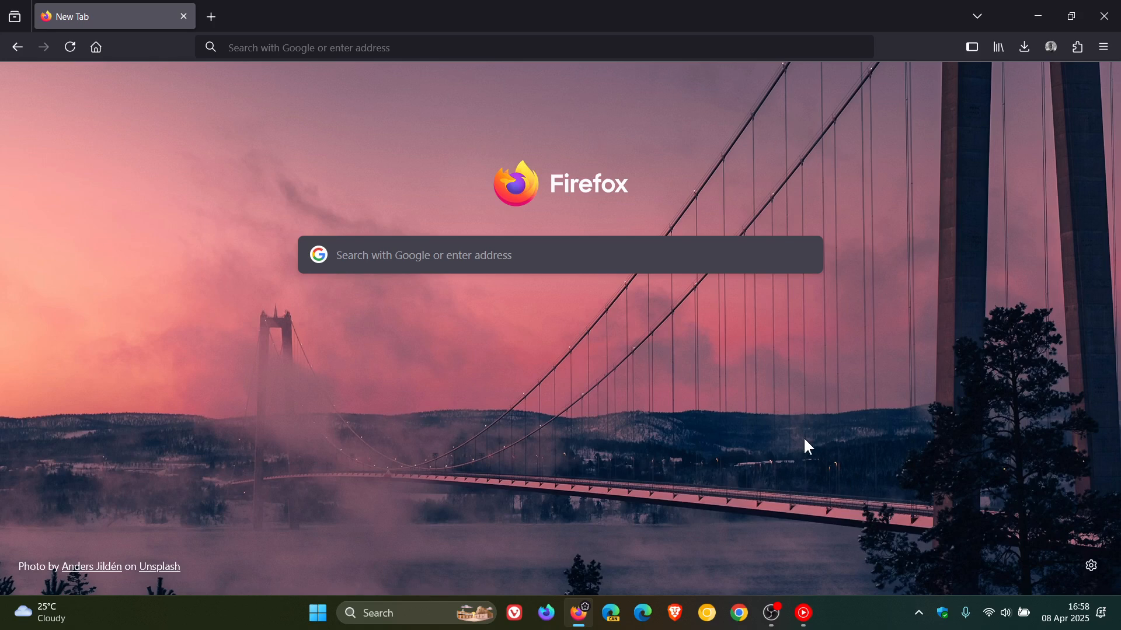
{"action": "mouse_move", "coordinate": [746, 391]}
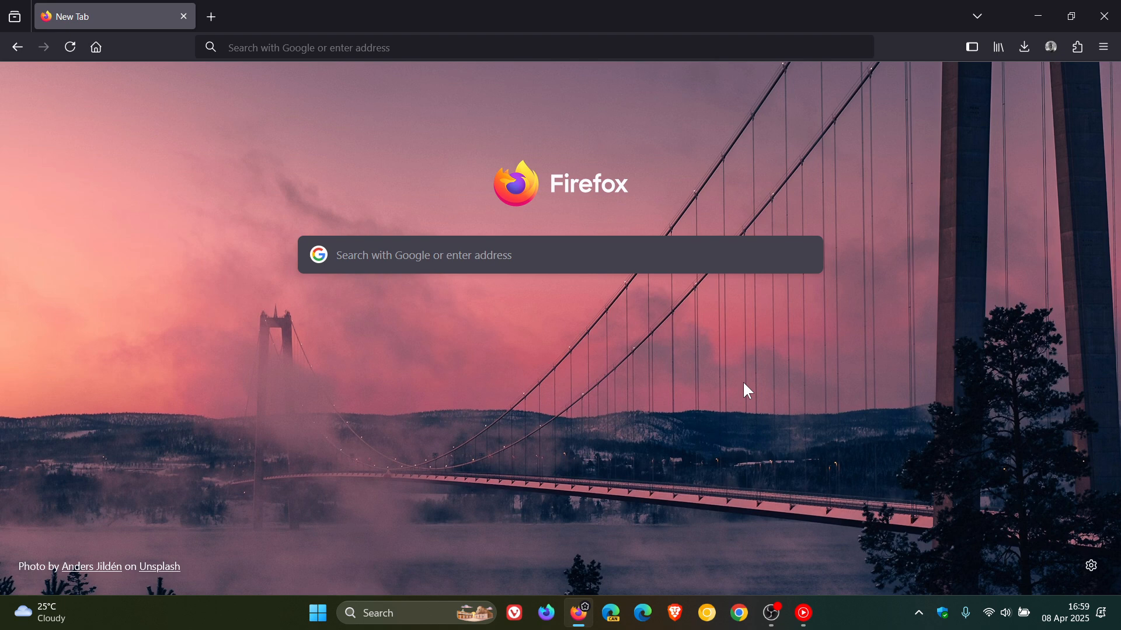
{"action": "mouse_move", "coordinate": [735, 395]}
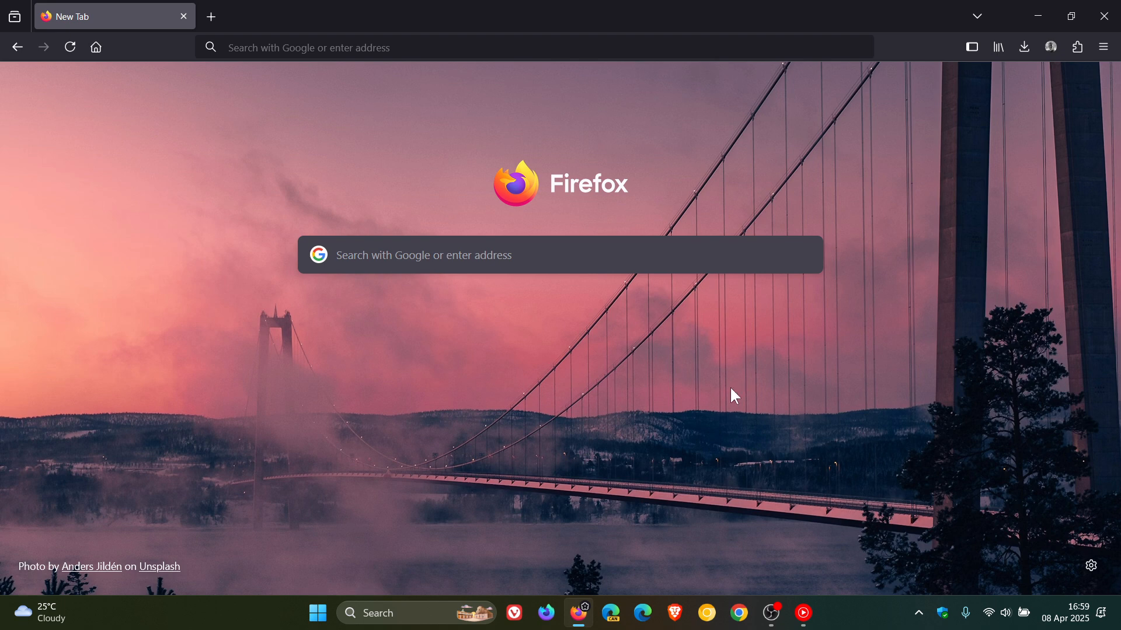